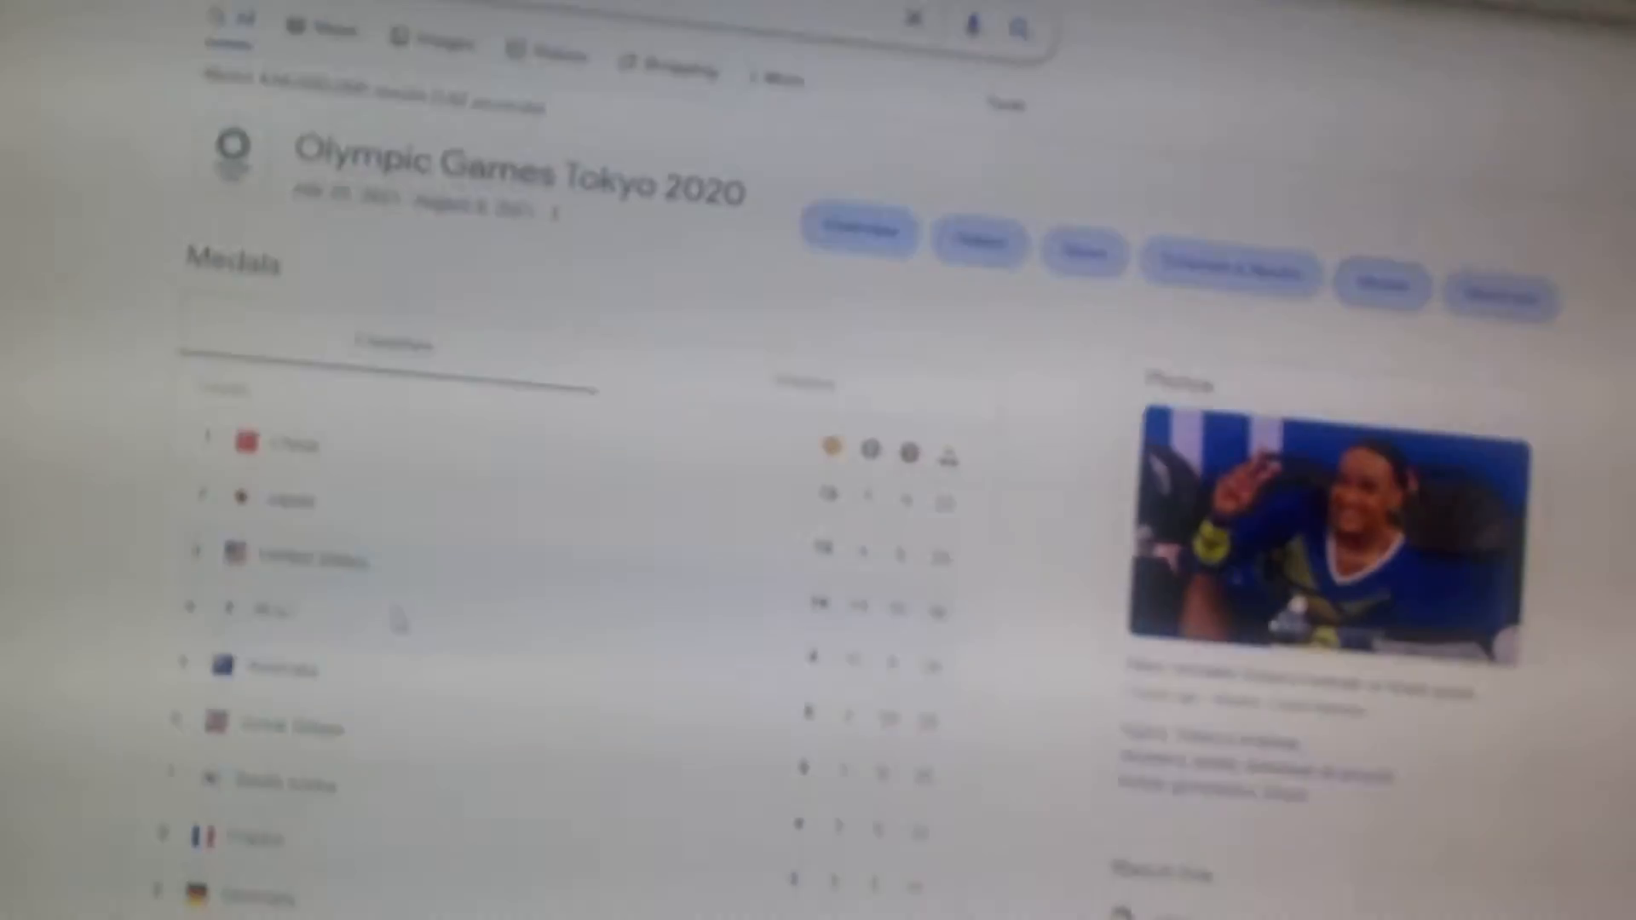
# Scroll the Tokyo 2020 medal panel down to the 59th-place countries like San Marino
pyautogui.scroll(-3)
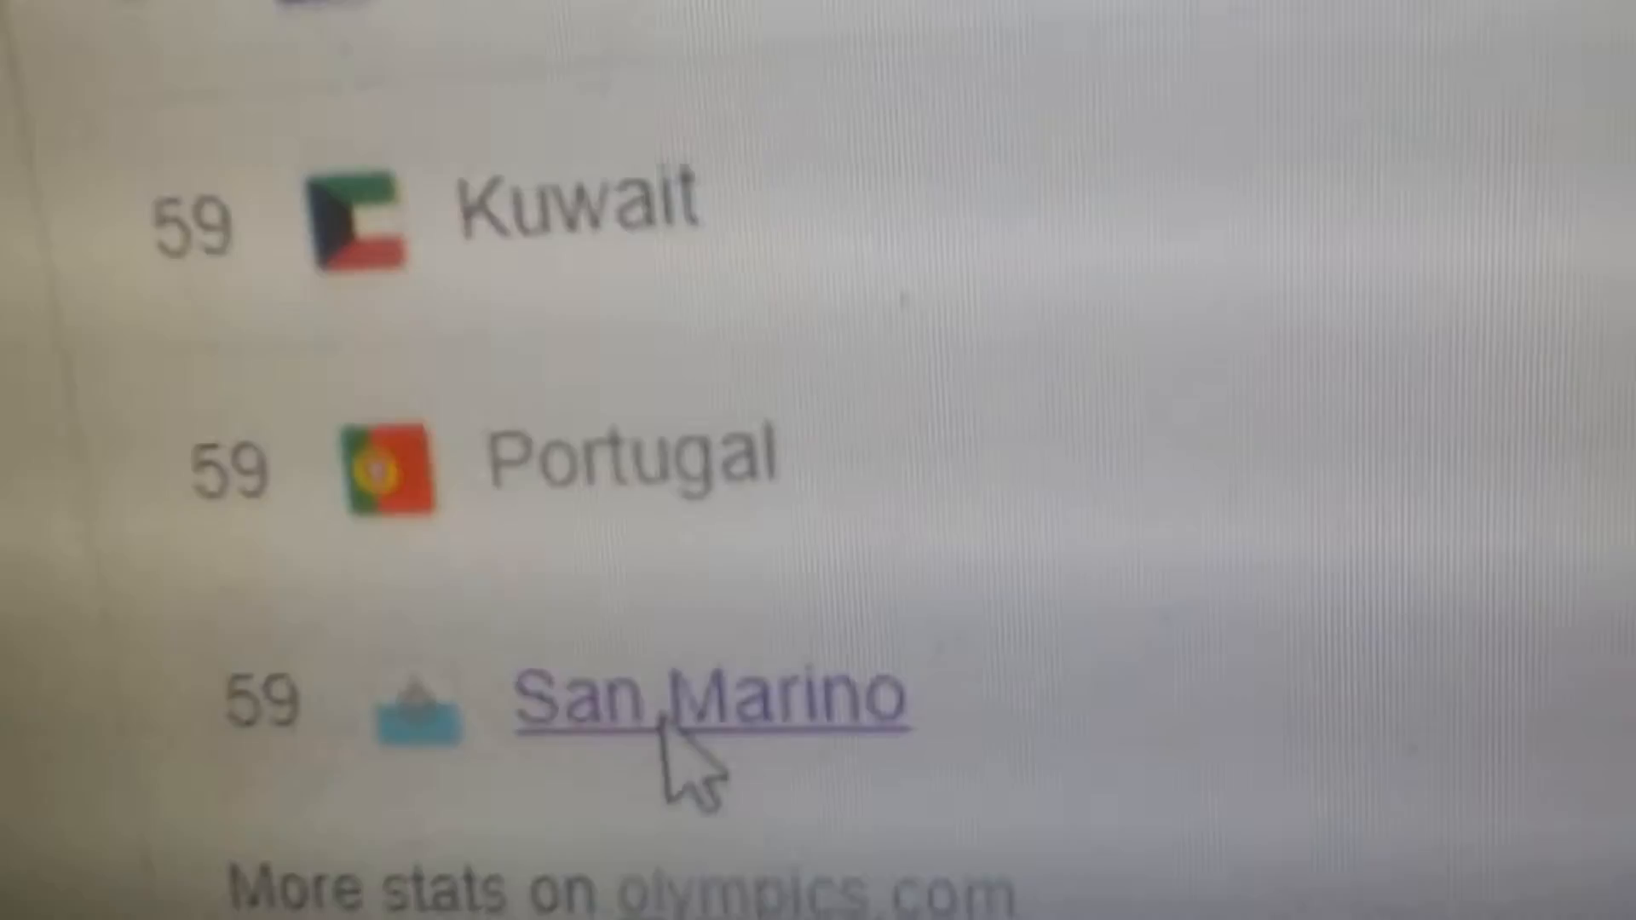
# Follow 'More stats on olympics.com' to the official Tokyo 2020 Medal Count page
pyautogui.click(710, 699)
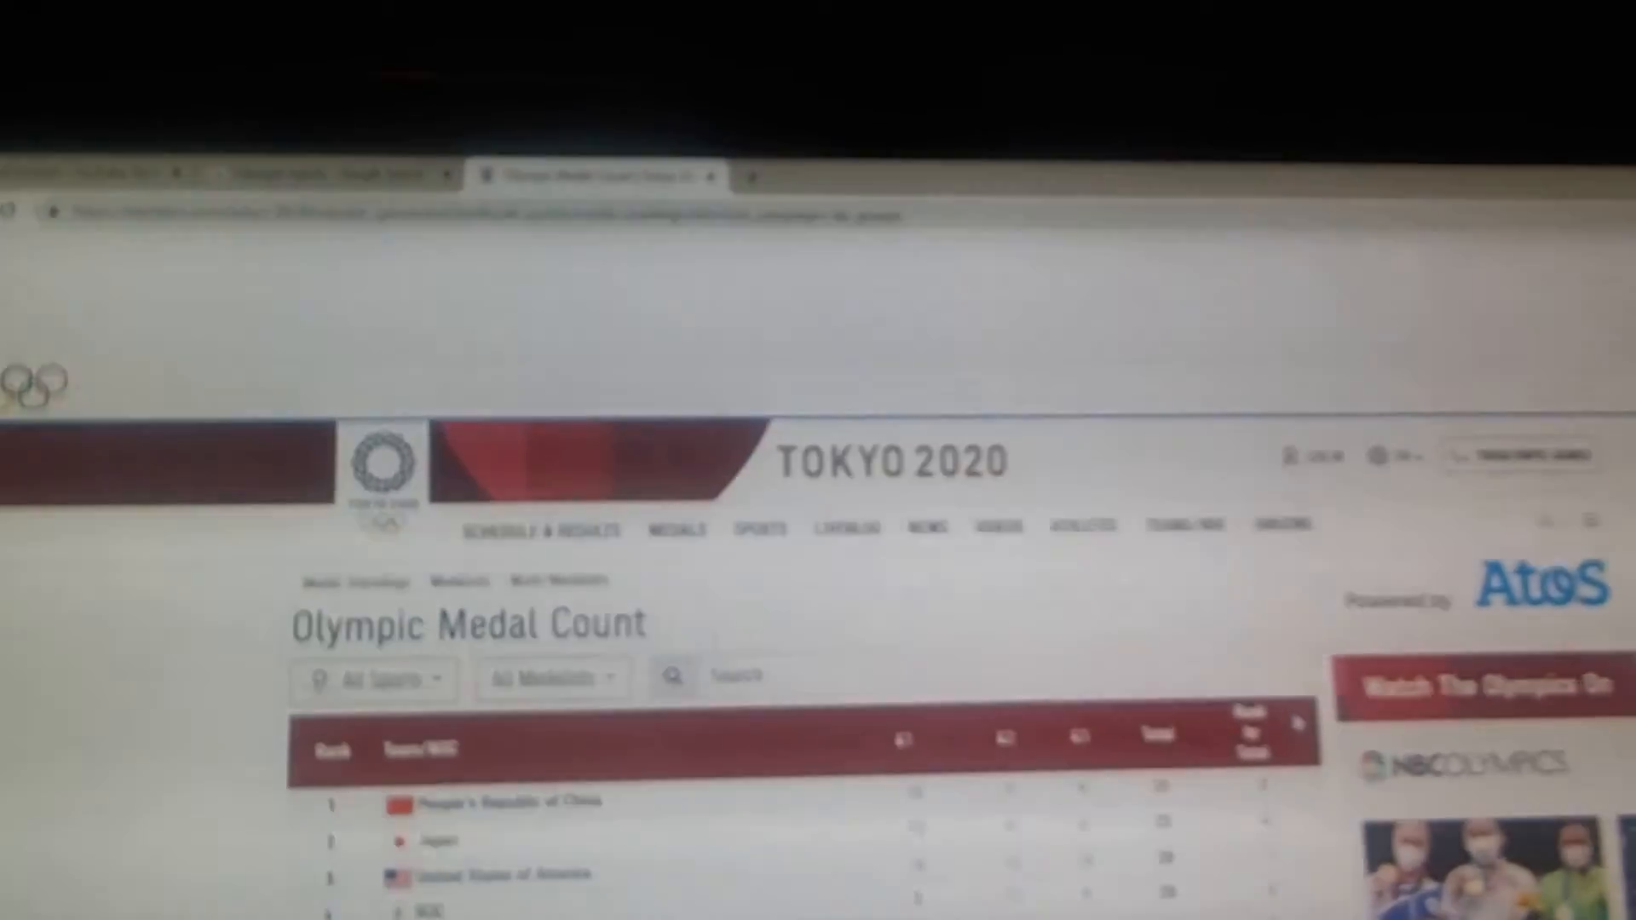
# Scroll the olympics.com medal table down to the lowest-ranked nations
pyautogui.scroll(-3)
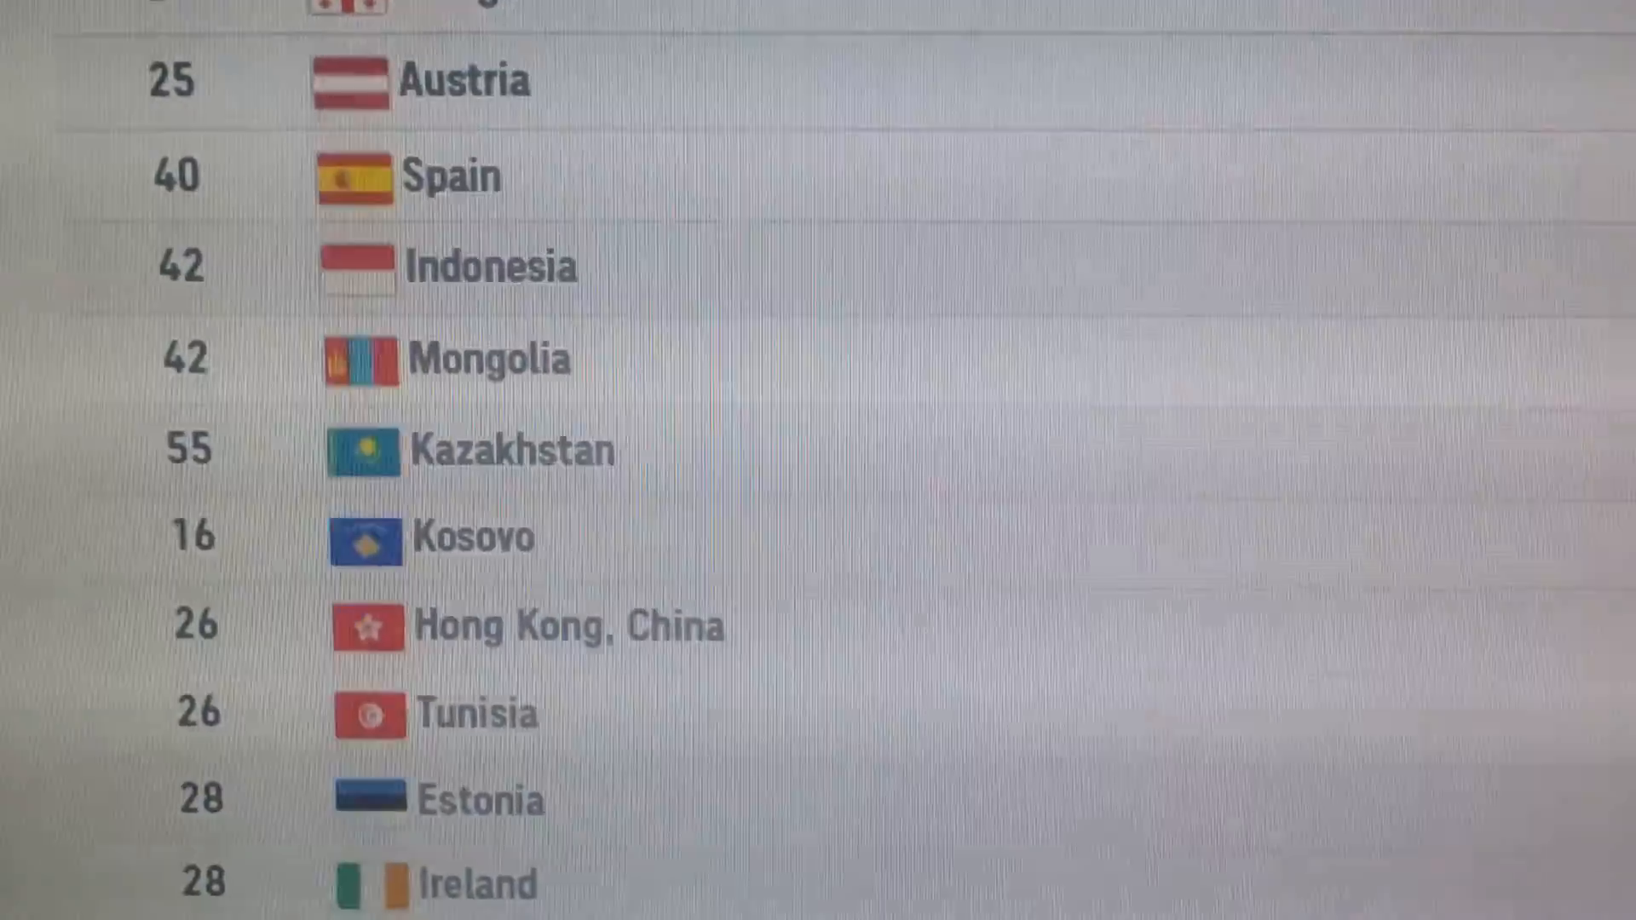
pyautogui.scroll(-3)
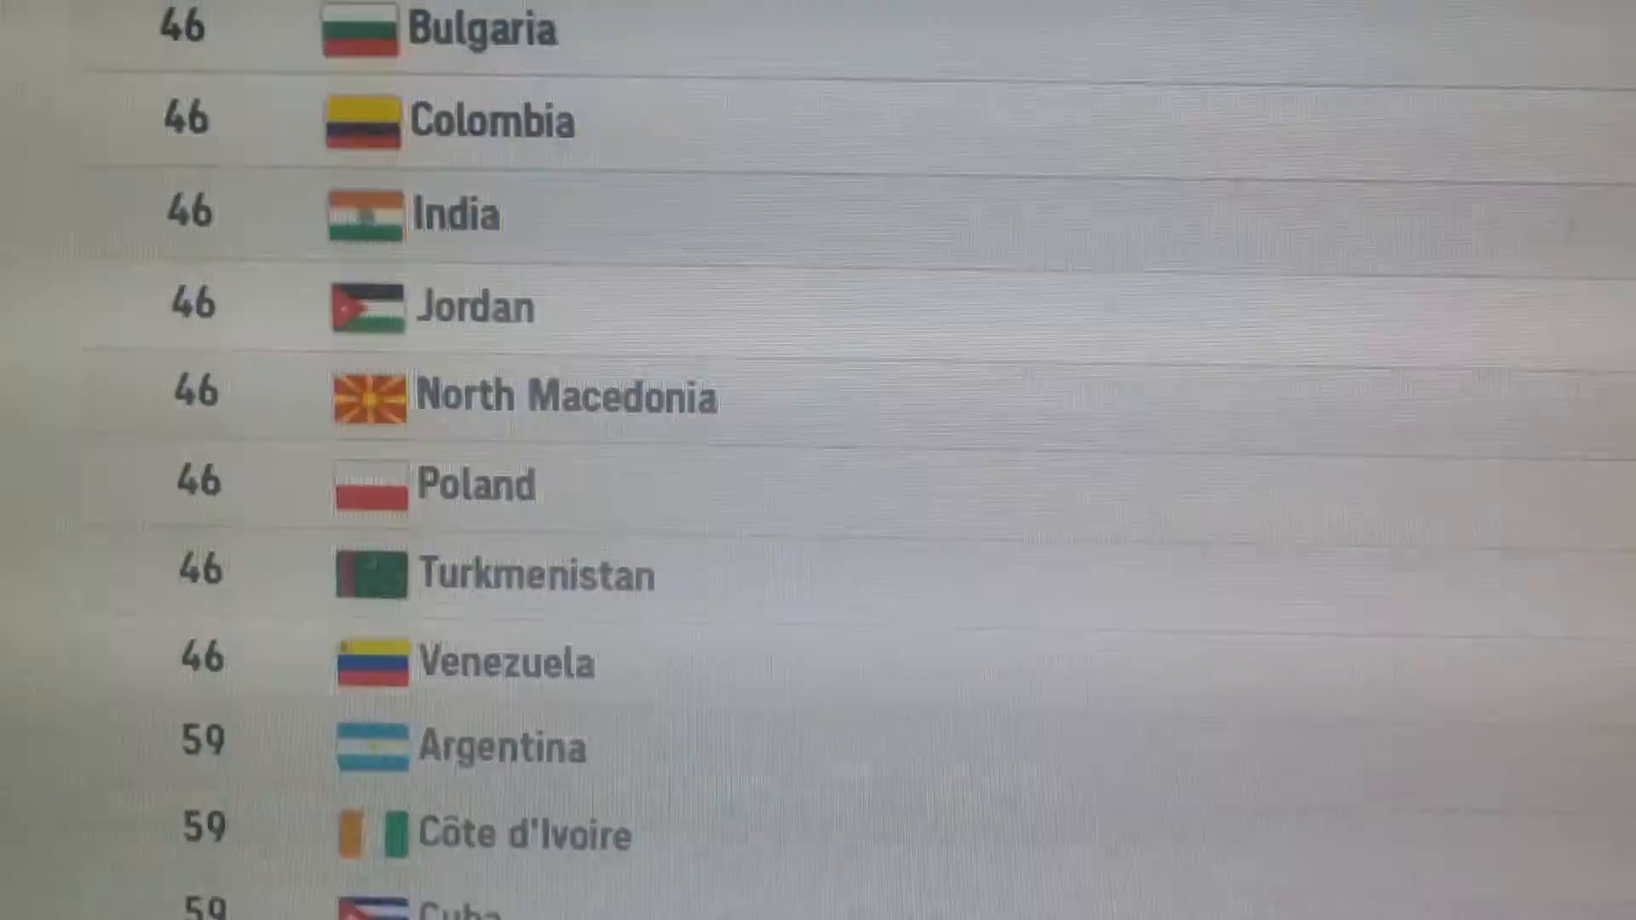
pyautogui.scroll(-3)
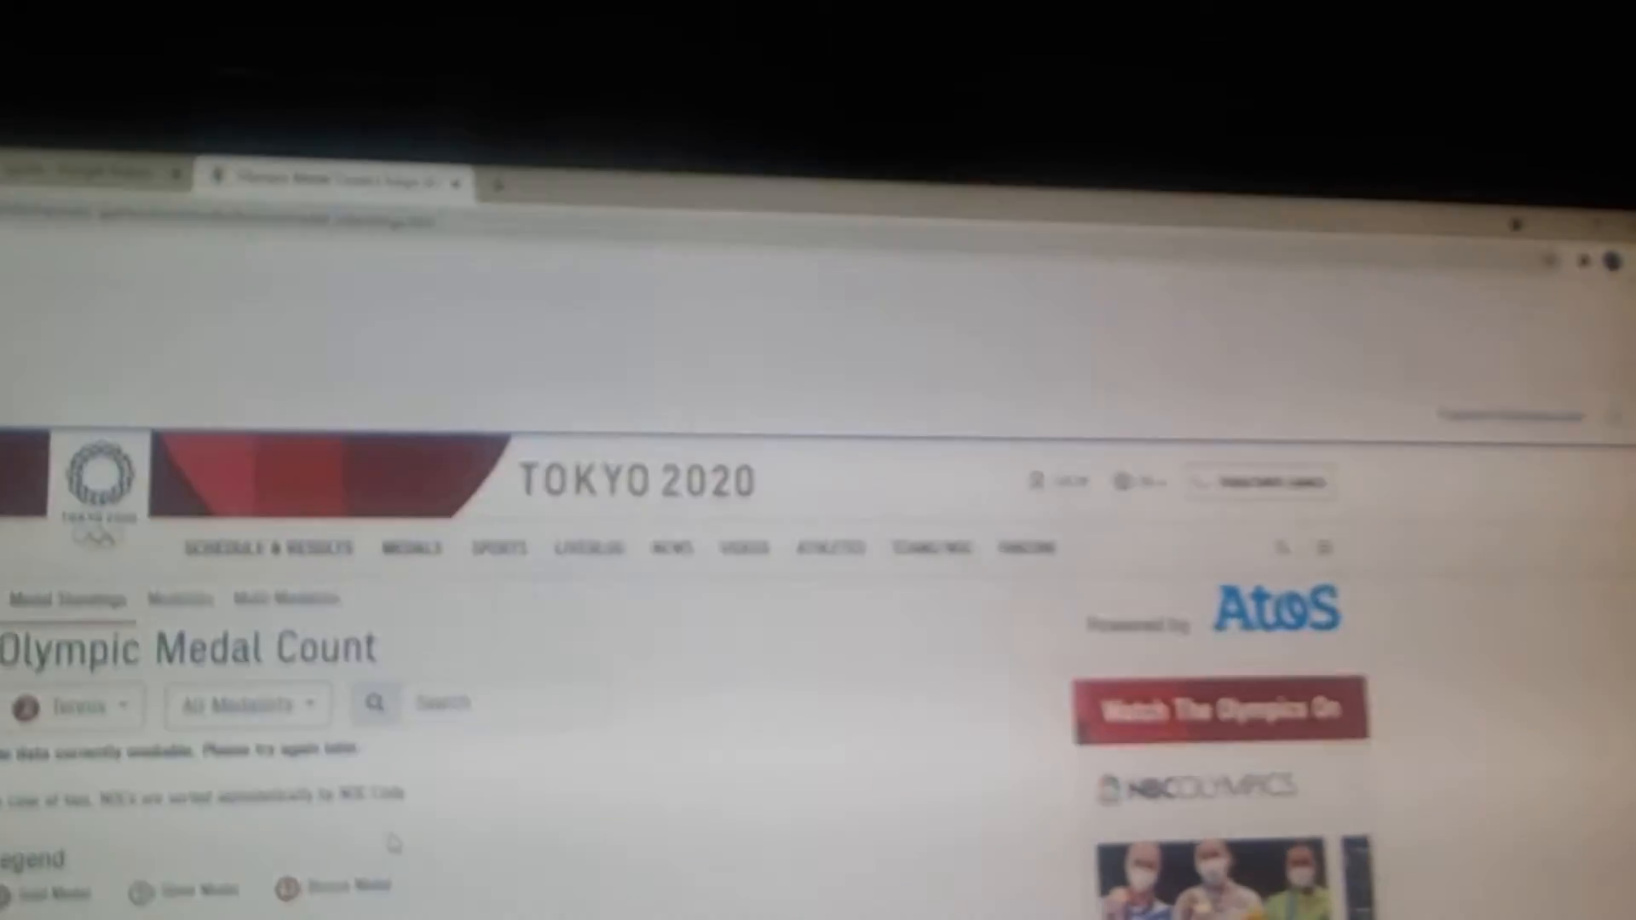
# Reopen the sport filter dropdown to show sports like 3x3 Basketball and Archery
pyautogui.click(78, 705)
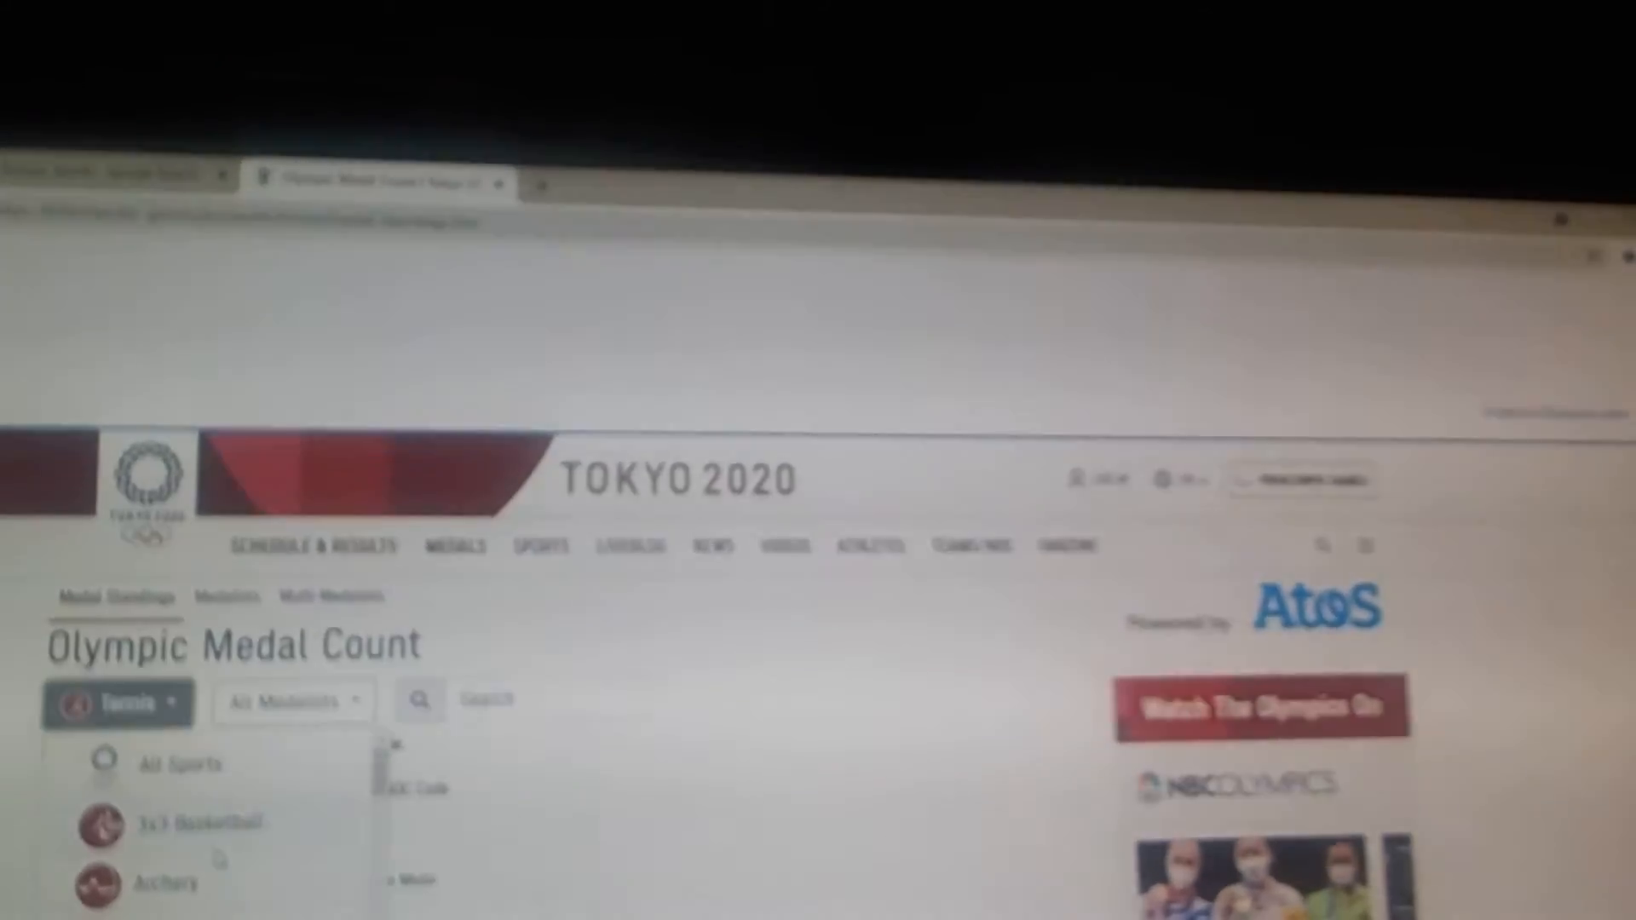